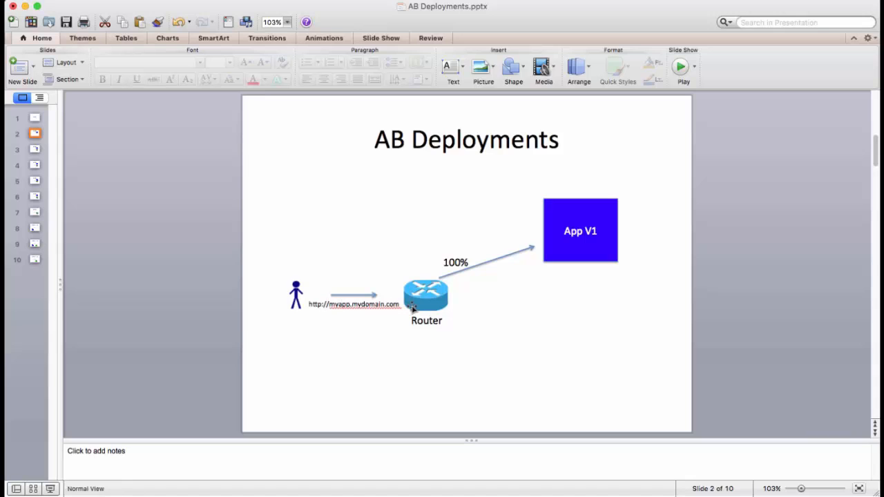
mouse_move(560, 252)
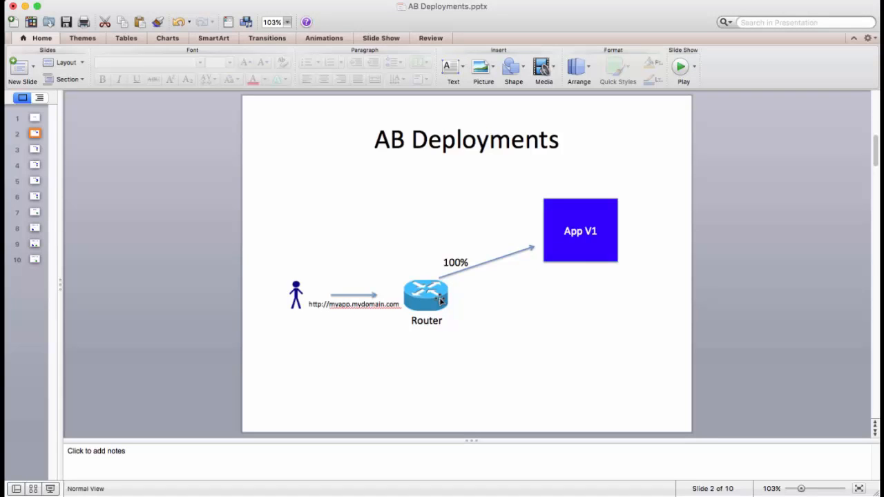
mouse_move(552, 250)
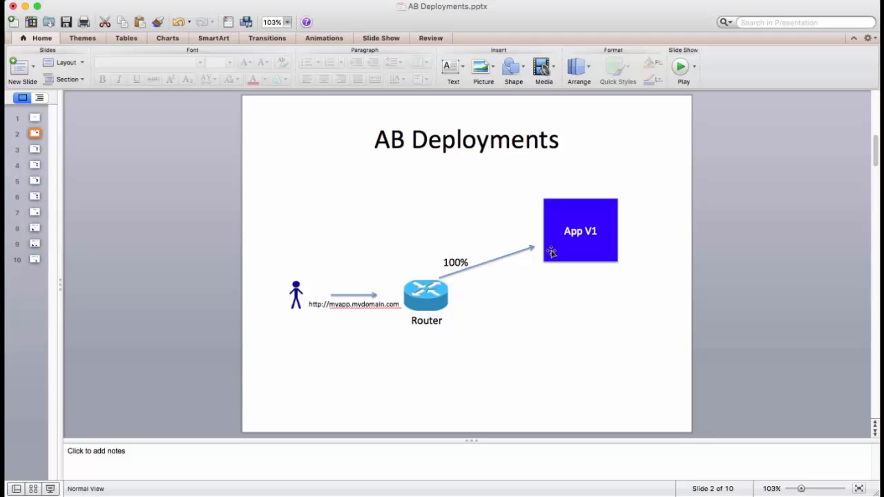
Step: Advance the AB Deployments deck through the 90/10 slide to the 50/50 split slide
click(35, 149)
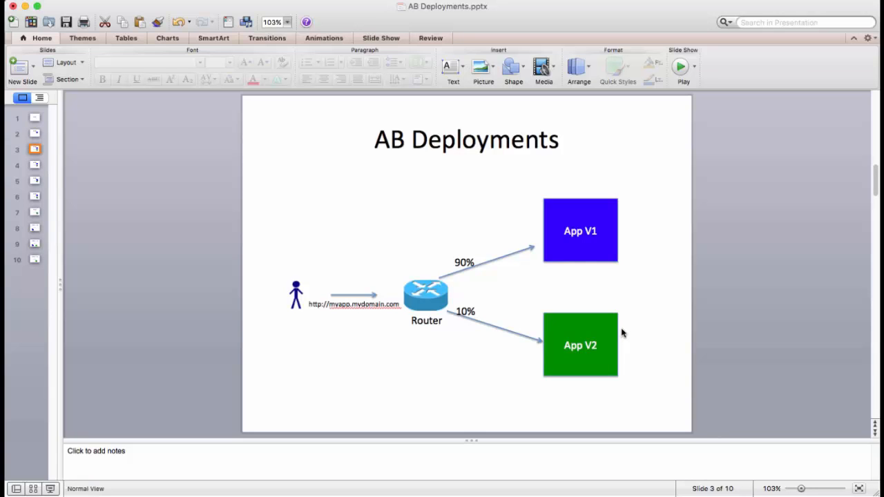
mouse_move(504, 290)
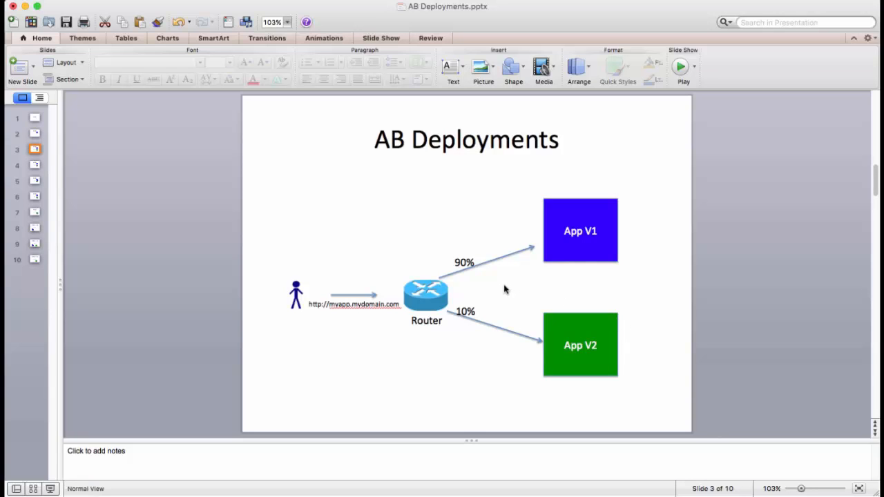
mouse_move(526, 261)
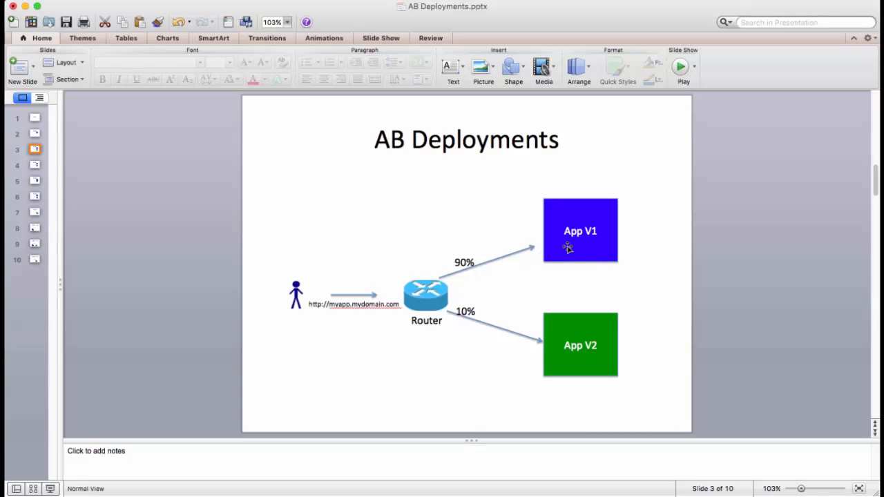
mouse_move(570, 356)
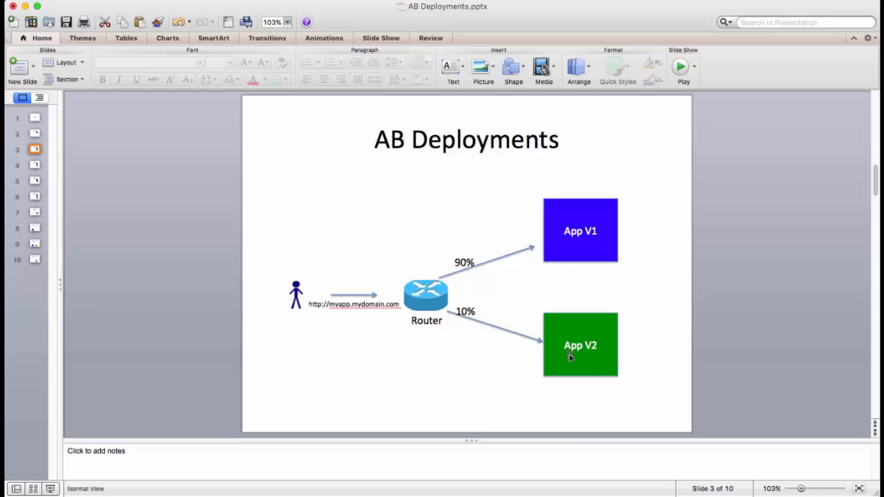
mouse_move(578, 335)
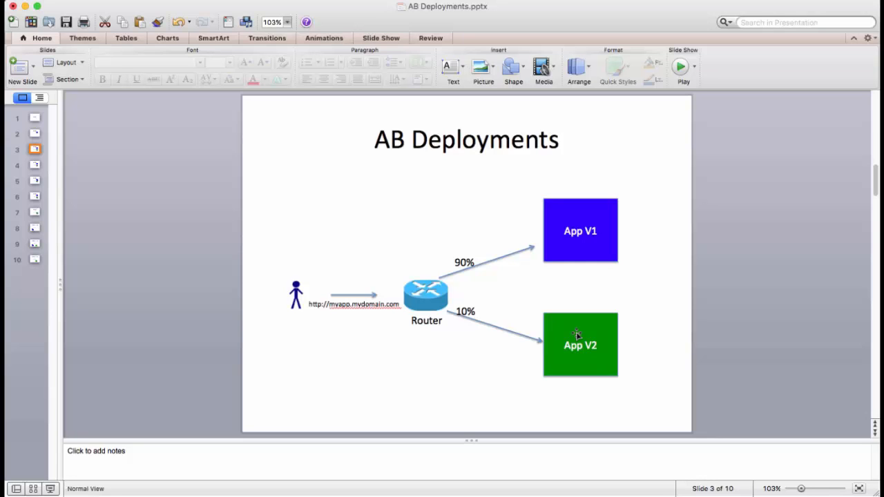
click(35, 165)
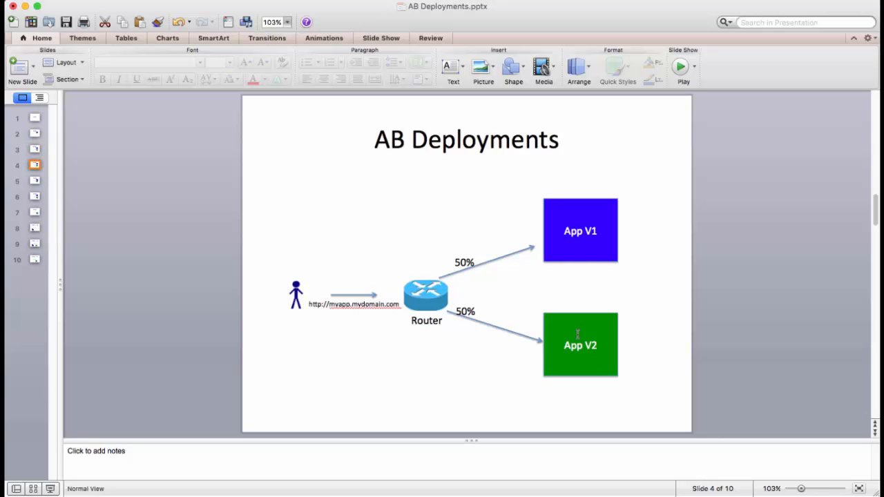
mouse_move(576, 250)
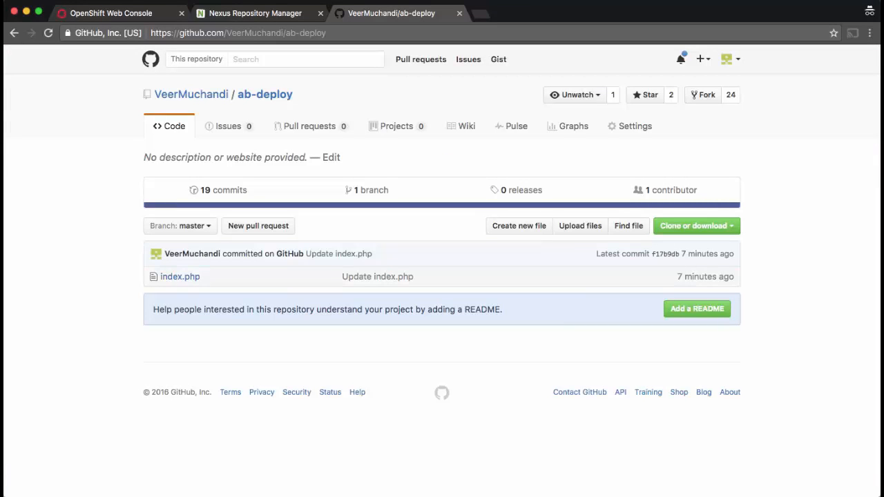
mouse_move(180, 276)
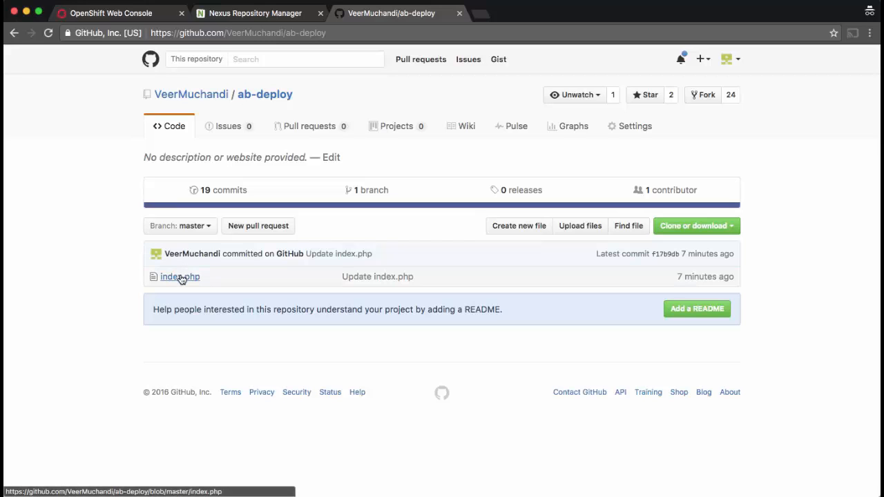
Step: Check that index.php prints VERSION 1, then copy the ab-deploy repository URL
click(179, 277)
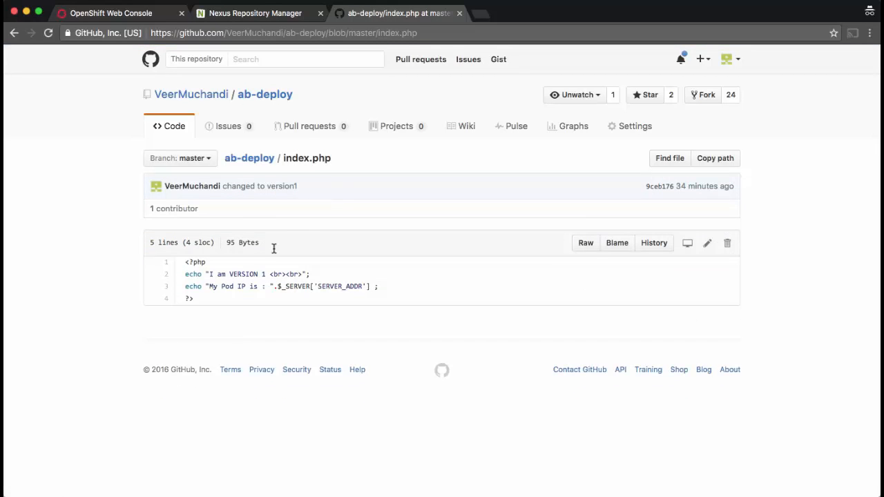
mouse_move(239, 284)
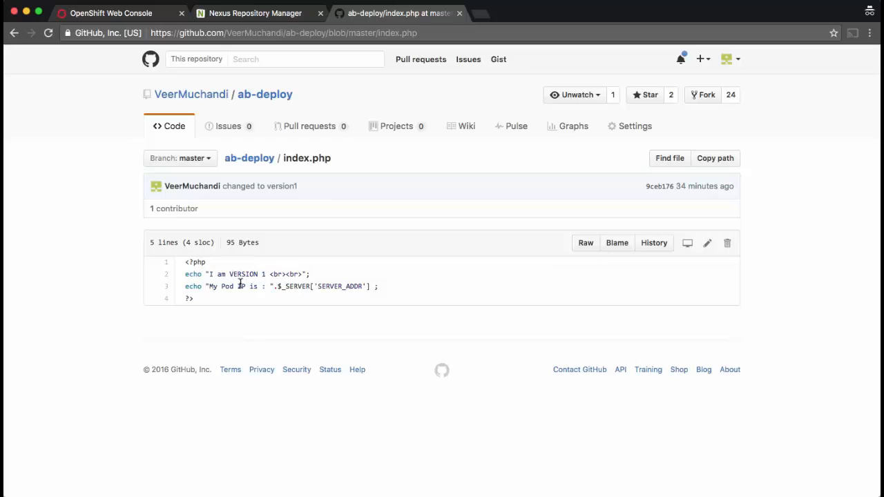
click(266, 94)
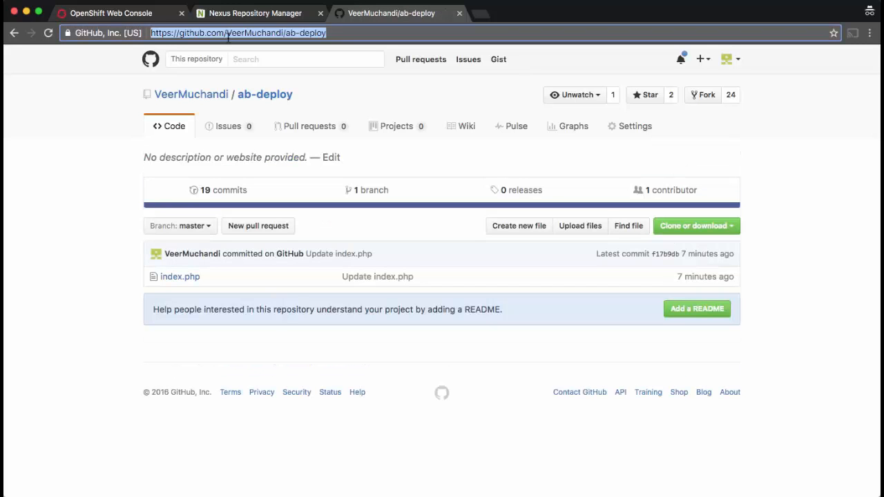
click(111, 12)
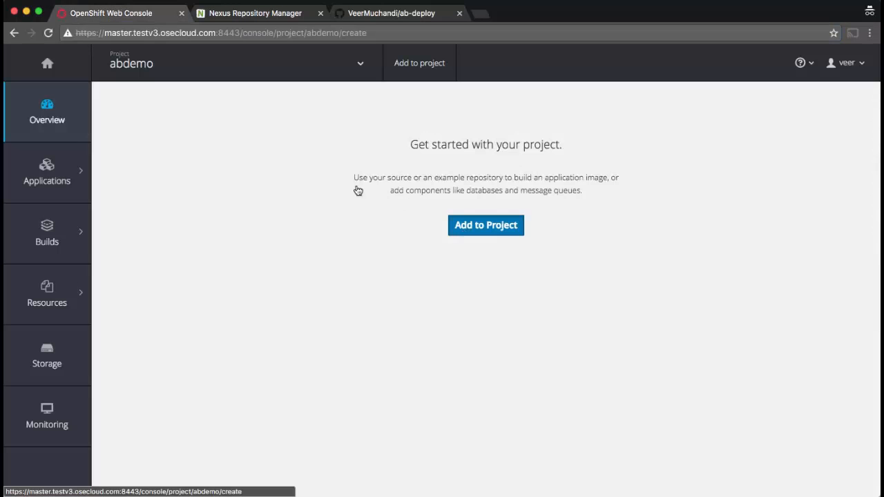
Step: Create PHP 5.6 app app-a from the ab-deploy repo with Create a route unchecked
click(485, 224)
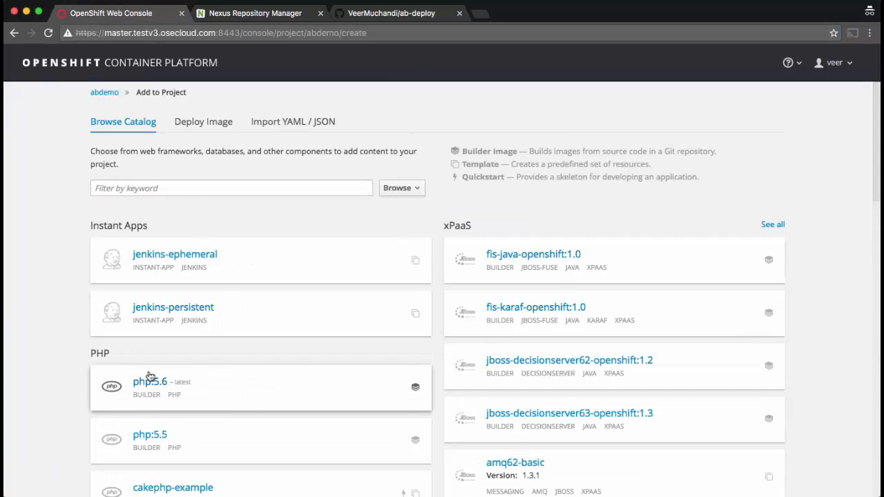
click(150, 381)
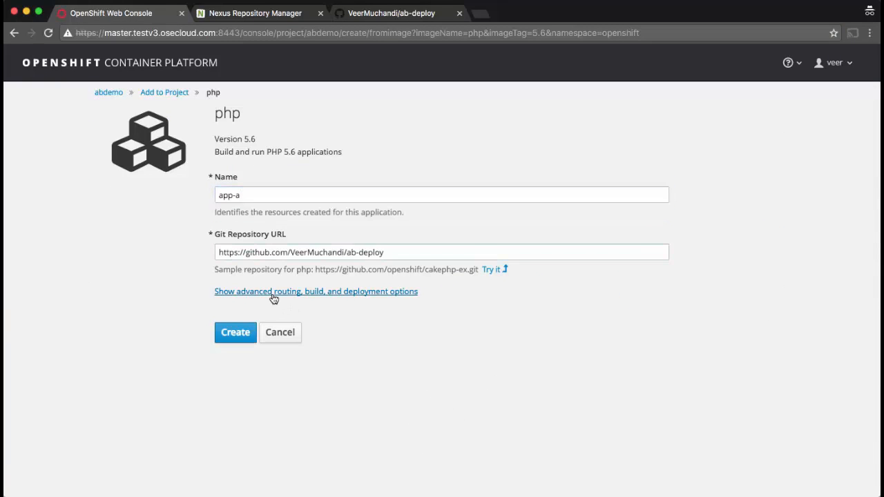
click(315, 291)
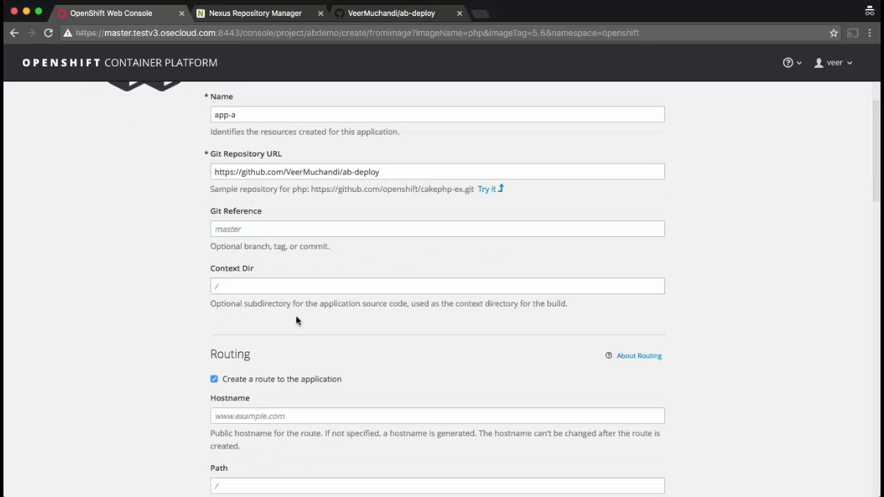
scroll(down, 3)
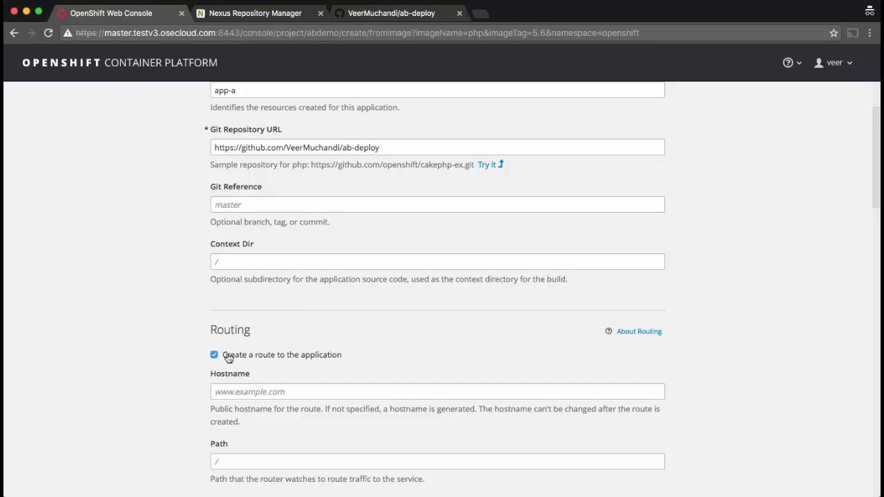
click(214, 355)
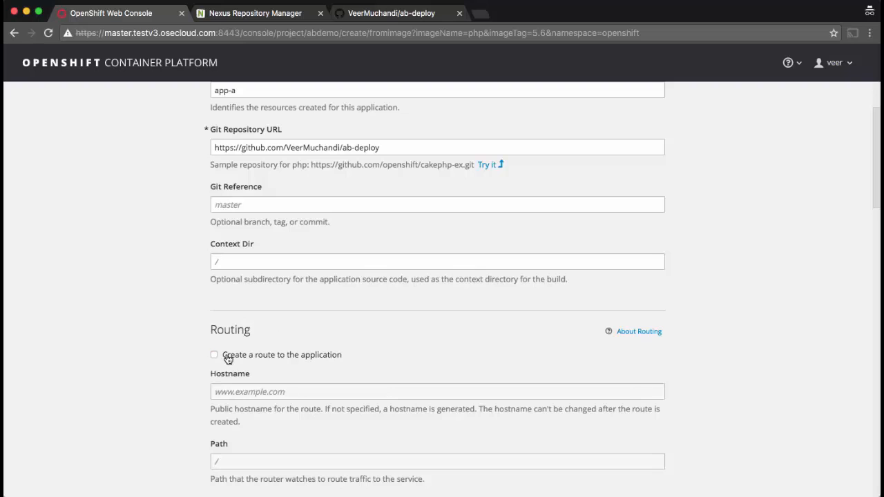
scroll(down, 3)
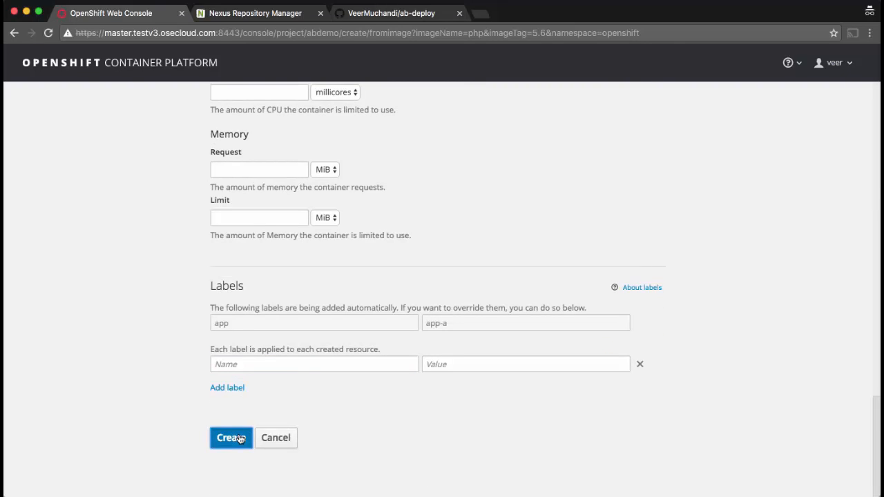
click(231, 437)
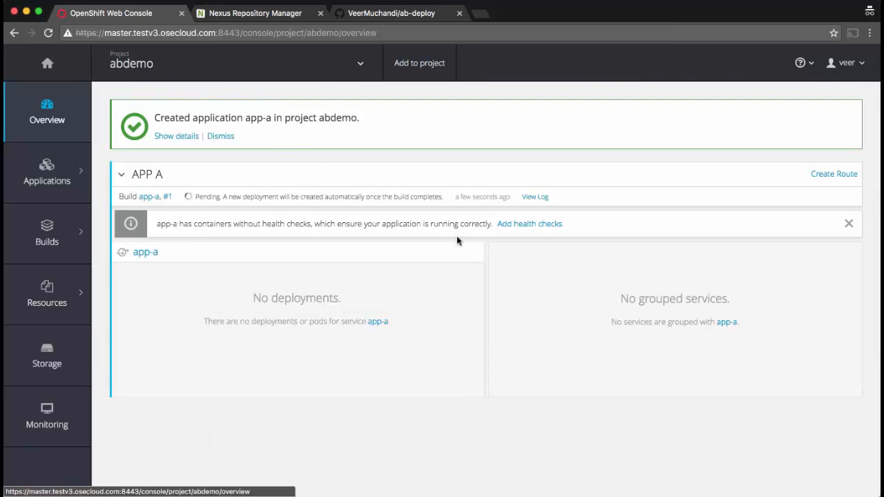
mouse_move(257, 194)
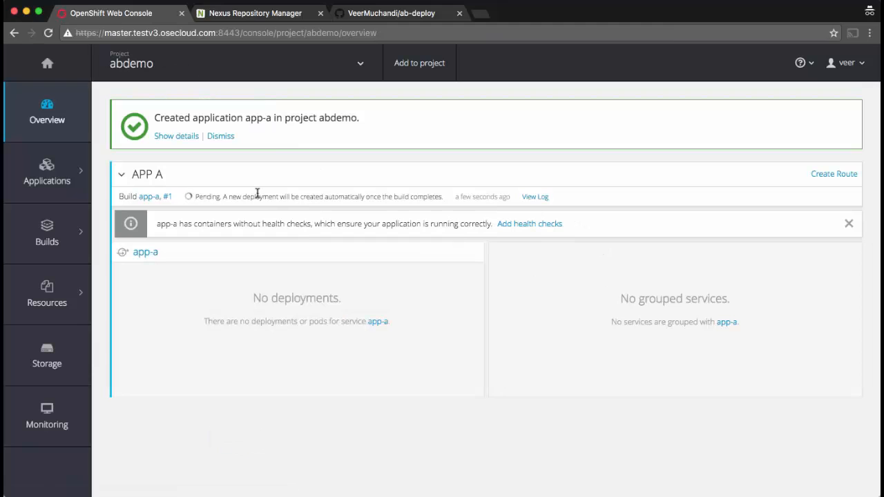
mouse_move(875, 202)
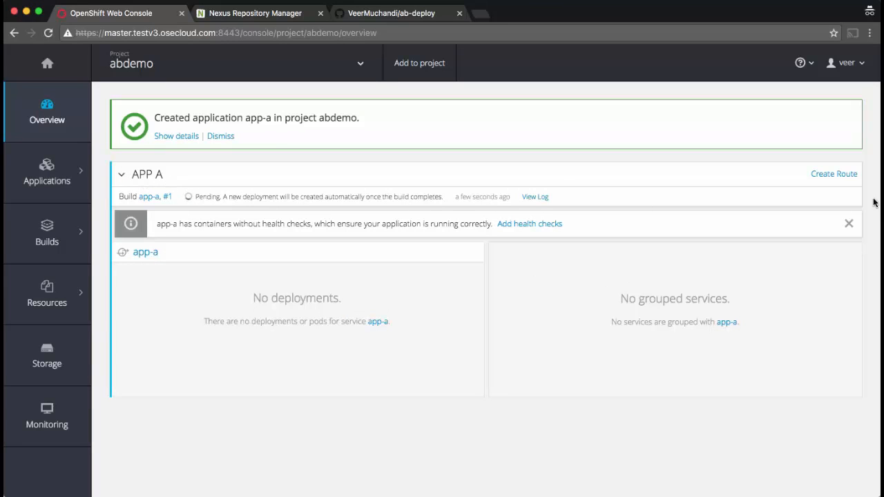
mouse_move(834, 174)
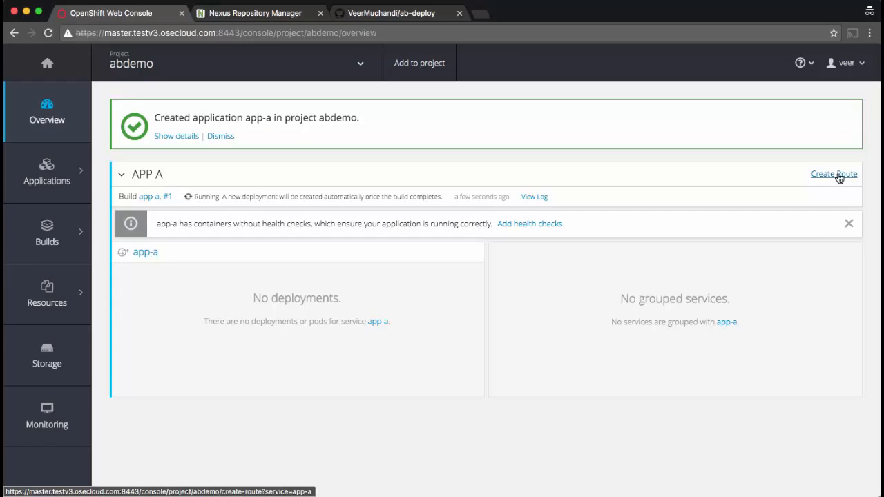
Step: Start a new route for app-a from the APP A Create Route link
click(834, 174)
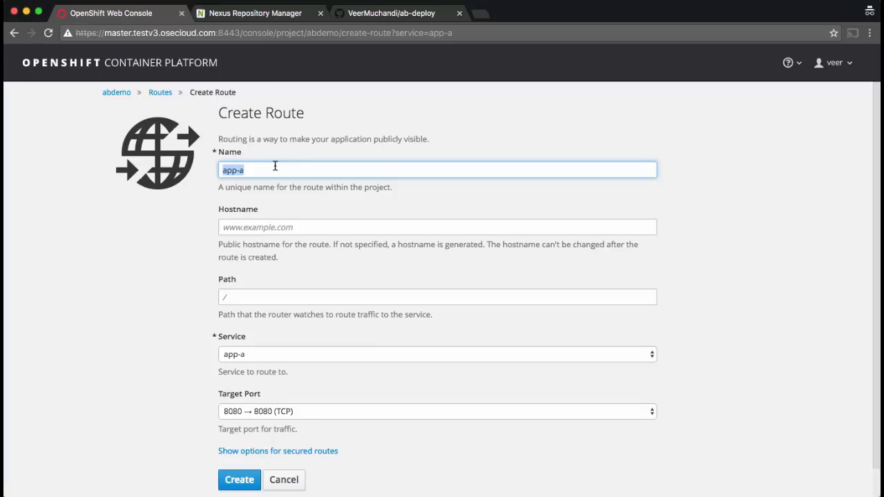
Step: Name the route appab for service app-a on port 8080 and create it
text(app)
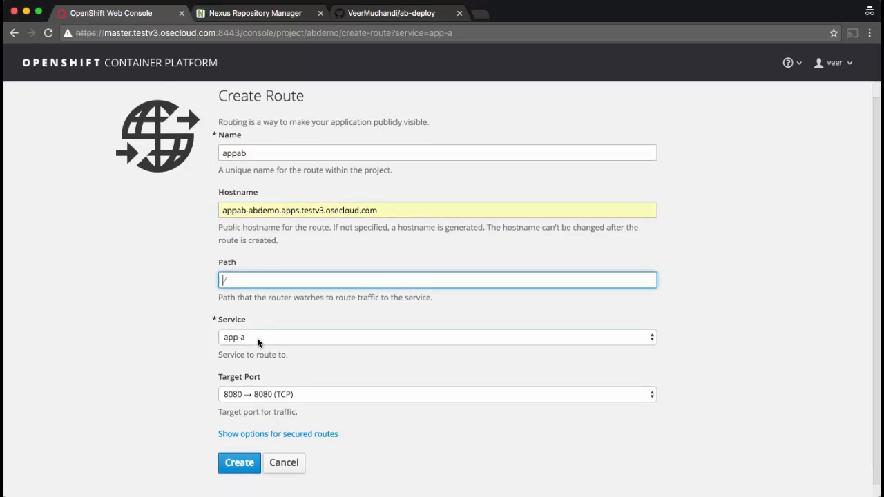
scroll(down, 3)
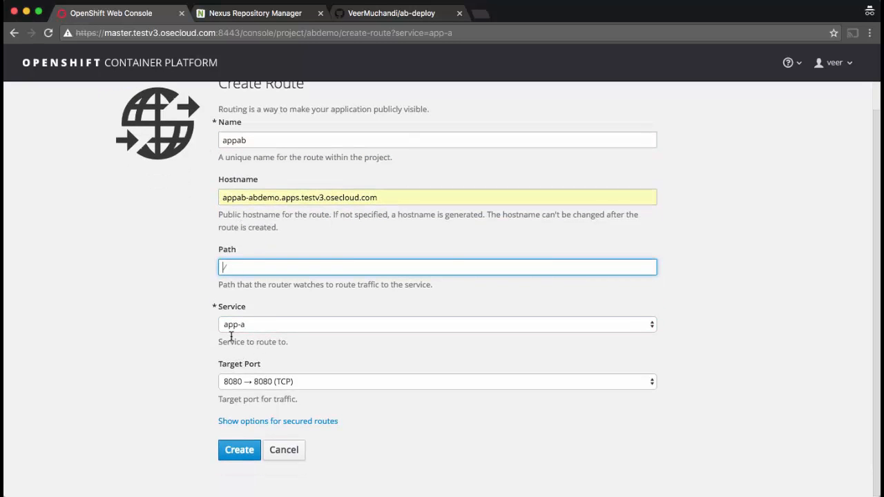
click(239, 450)
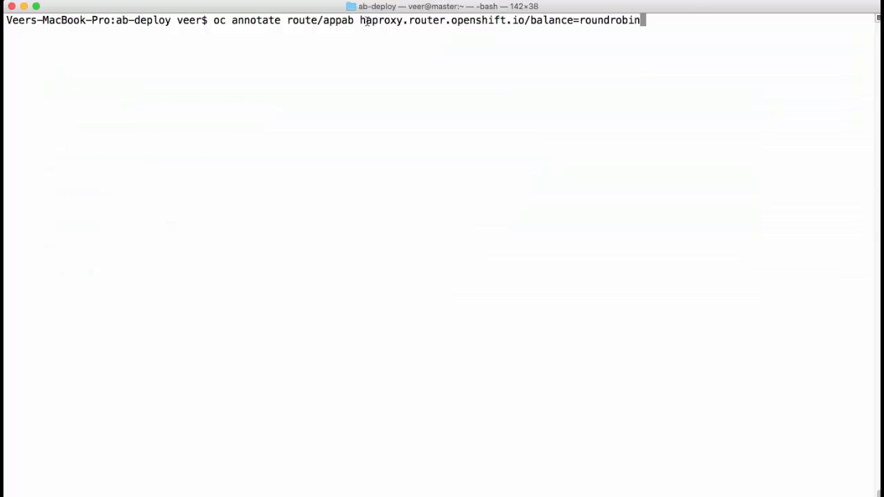
mouse_move(304, 15)
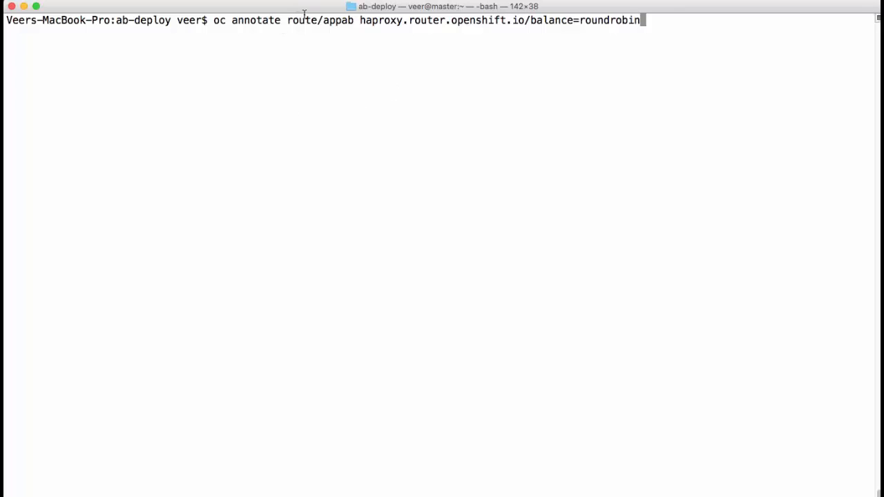
mouse_move(573, 23)
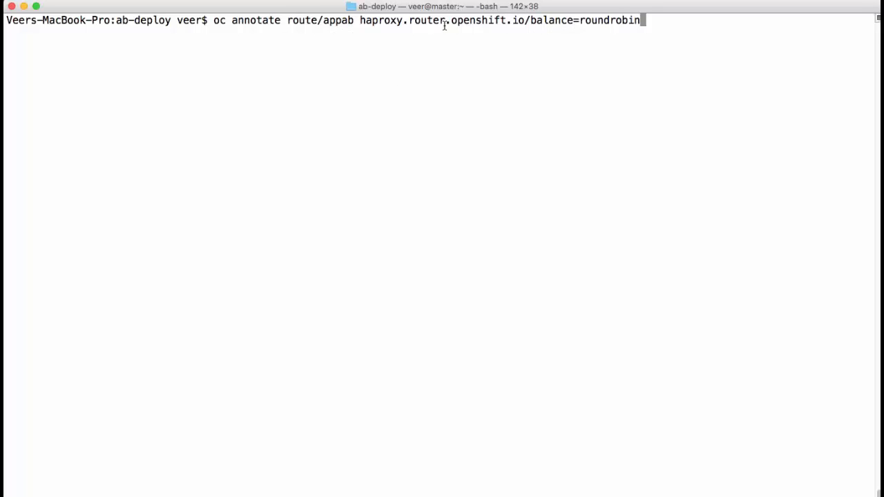
Step: Run oc annotate setting route appab's haproxy balance to roundrobin
key(Return)
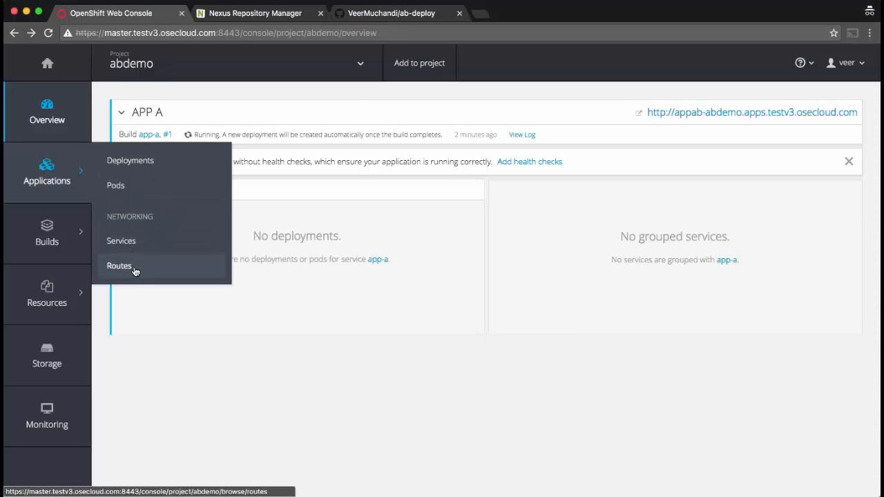
Step: Confirm route appab lists the roundrobin balance annotation, then return to Overview
click(119, 266)
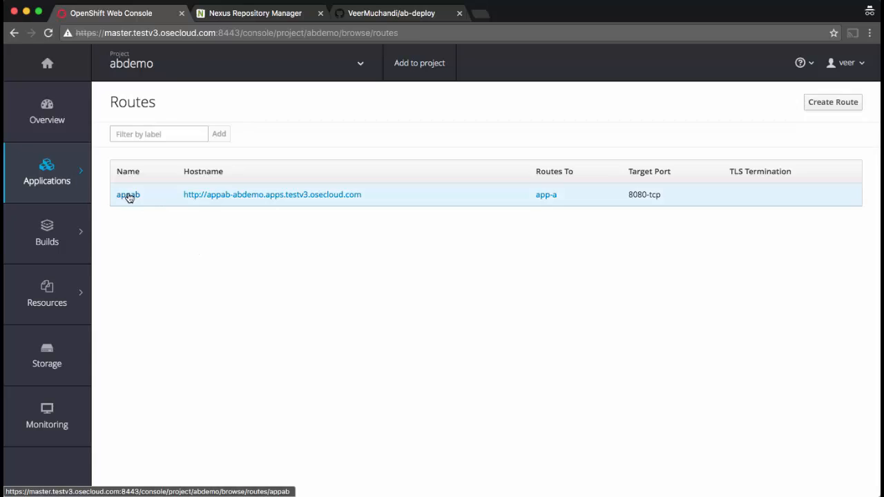
click(128, 194)
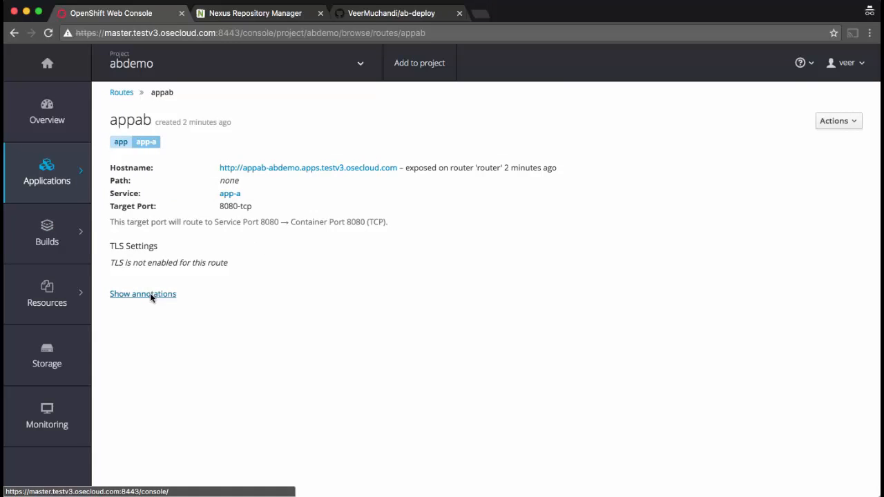
click(142, 293)
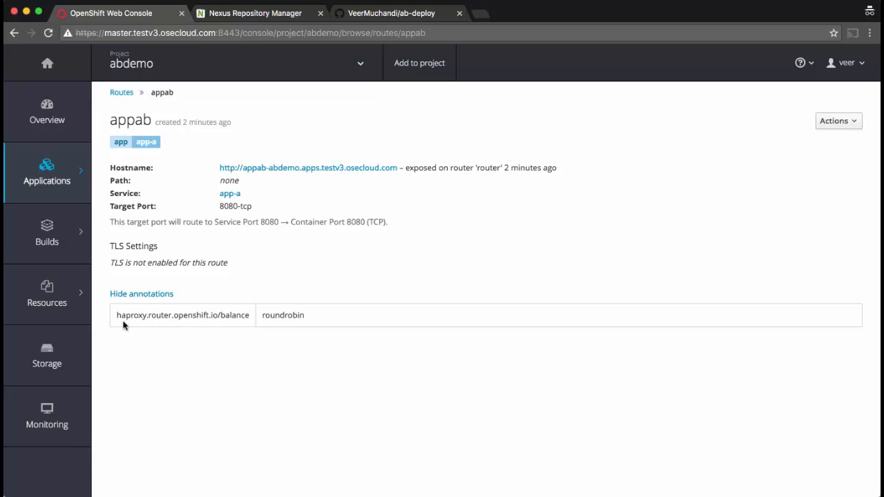
mouse_move(313, 326)
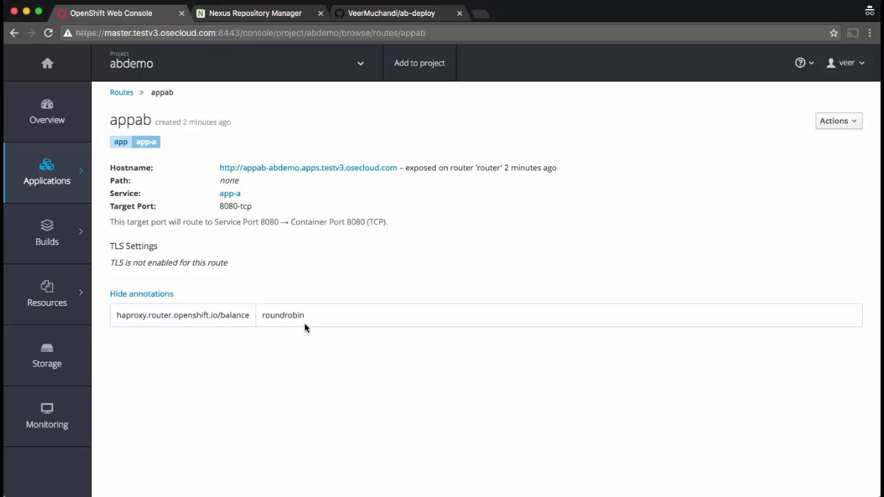
click(47, 113)
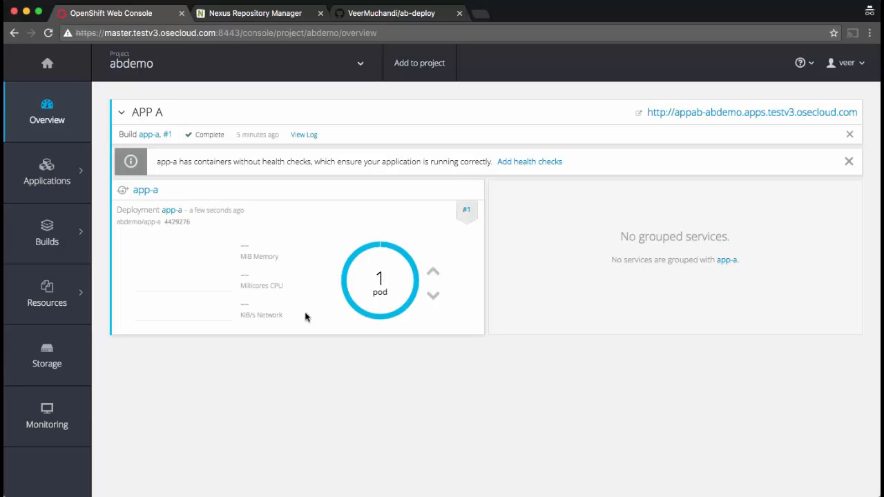
mouse_move(697, 118)
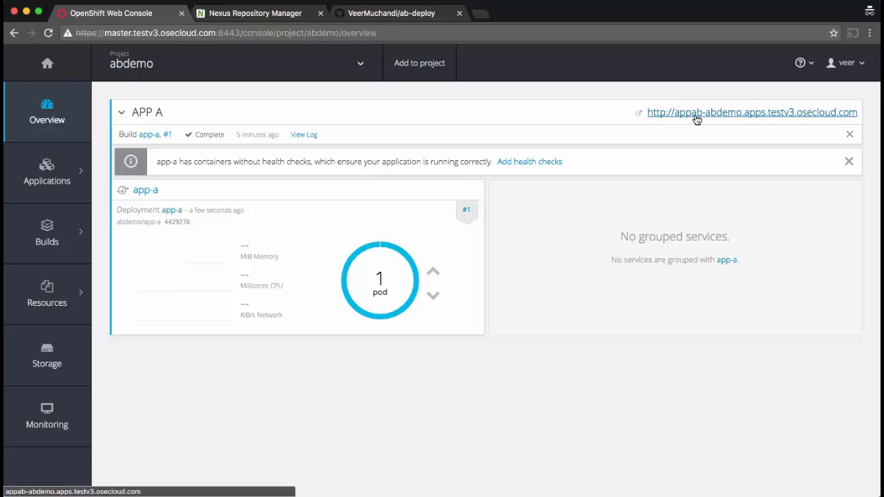
Step: Confirm the appab route serves the VERSION 1 page, then commit the index.php edit on GitHub
click(752, 112)
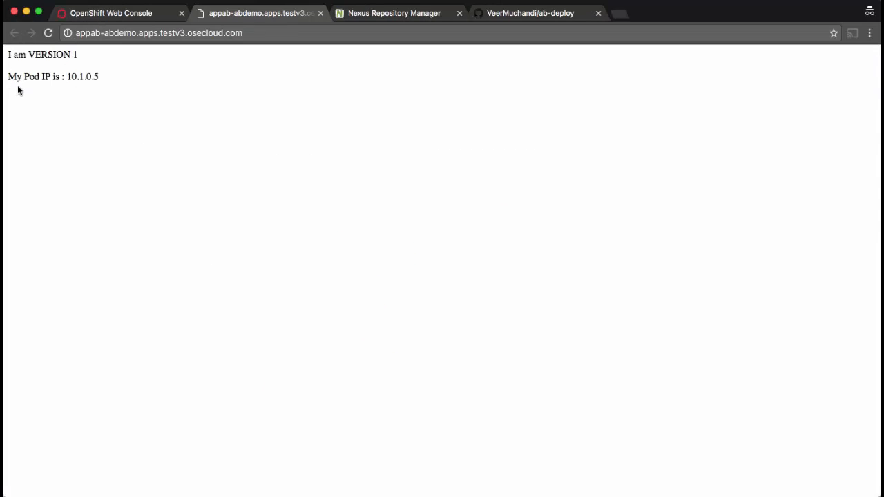
mouse_move(90, 84)
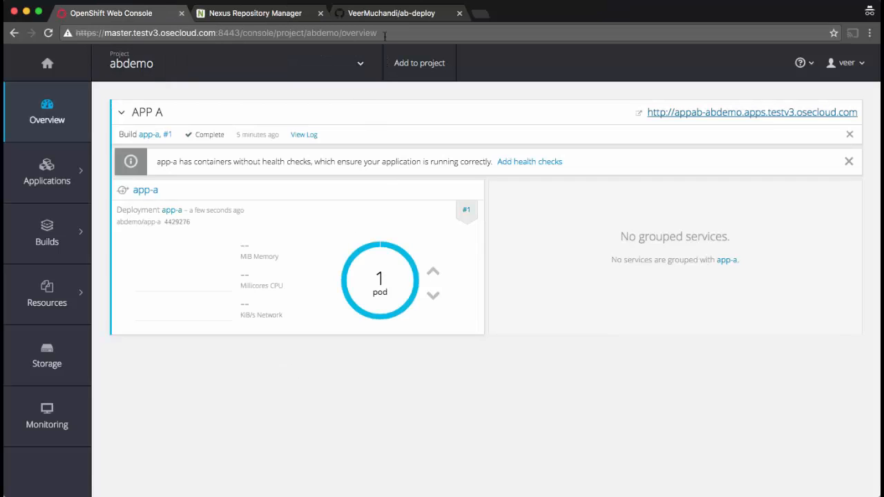
click(397, 13)
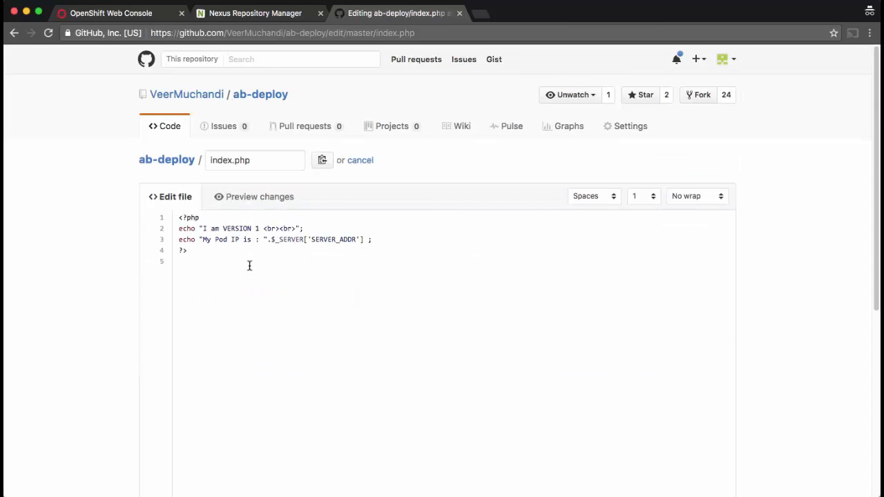
scroll(down, 3)
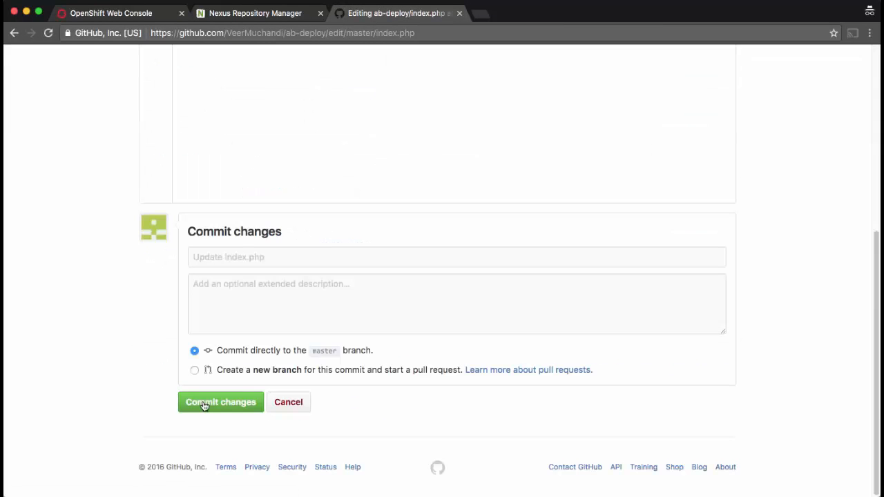
click(220, 402)
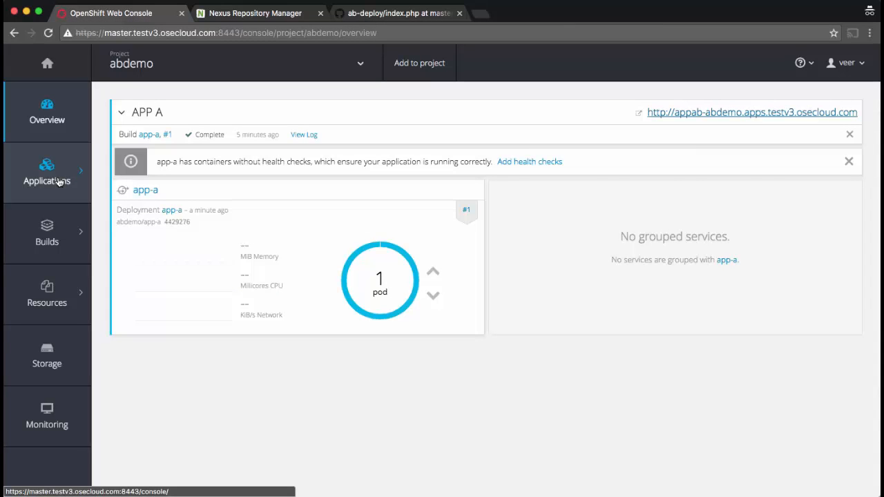
Step: Create php app app-b from the ab-deploy repo and continue to the overview
click(419, 63)
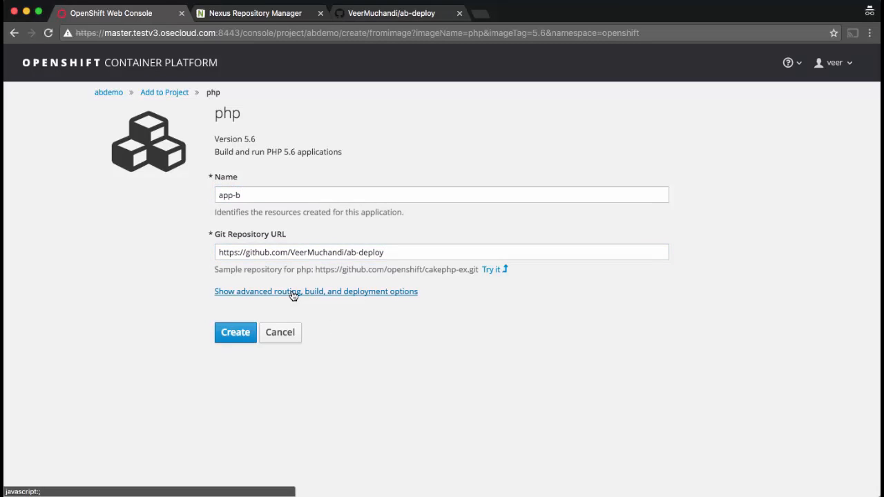
click(315, 291)
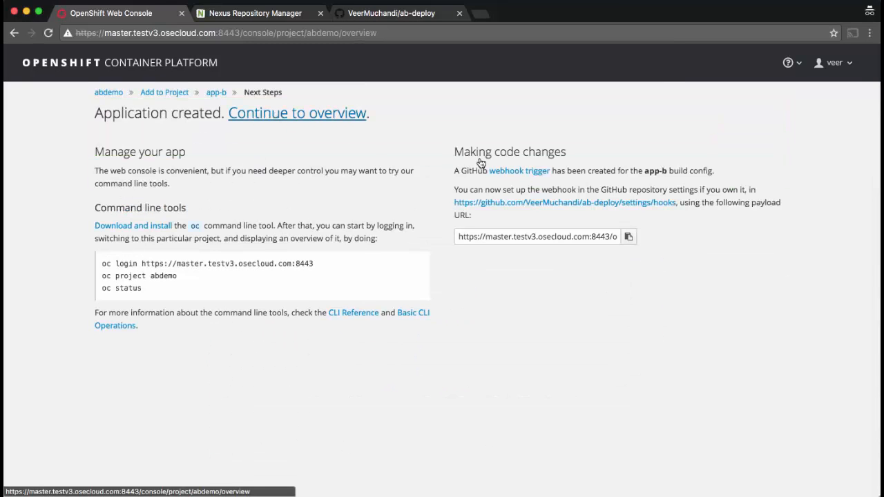
click(297, 112)
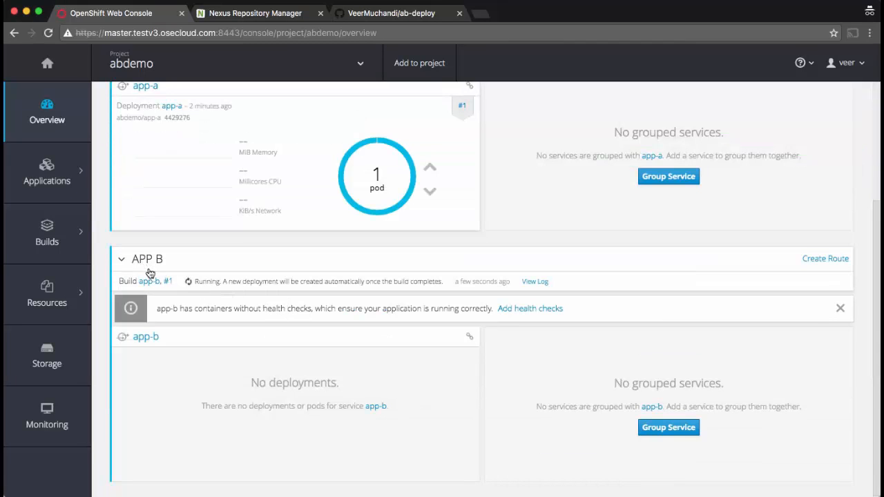
mouse_move(149, 281)
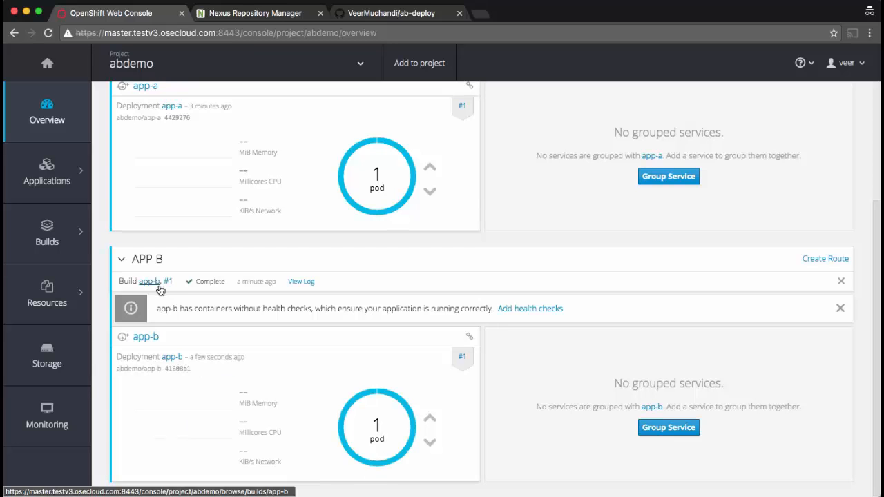
scroll(up, 3)
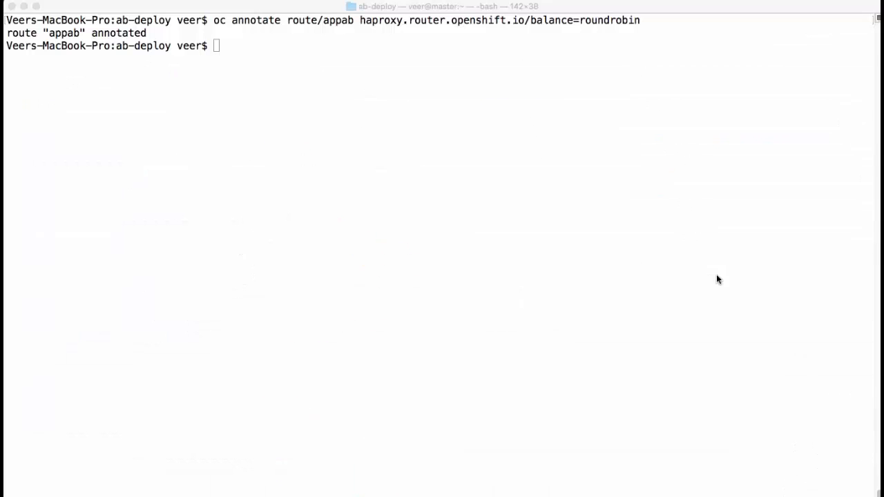
text(for i in {1..20}; do curl http://appab-abdemo.apps.testv3.osecloud.com/; echo ""; done)
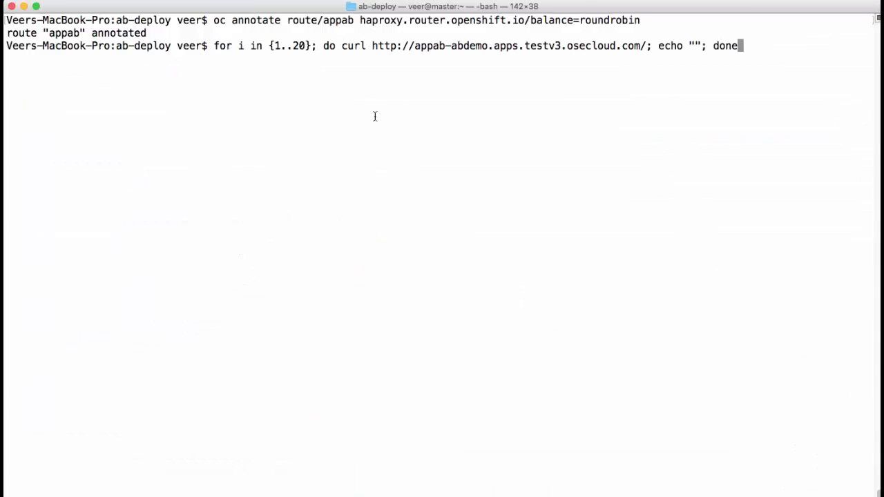
key(Return)
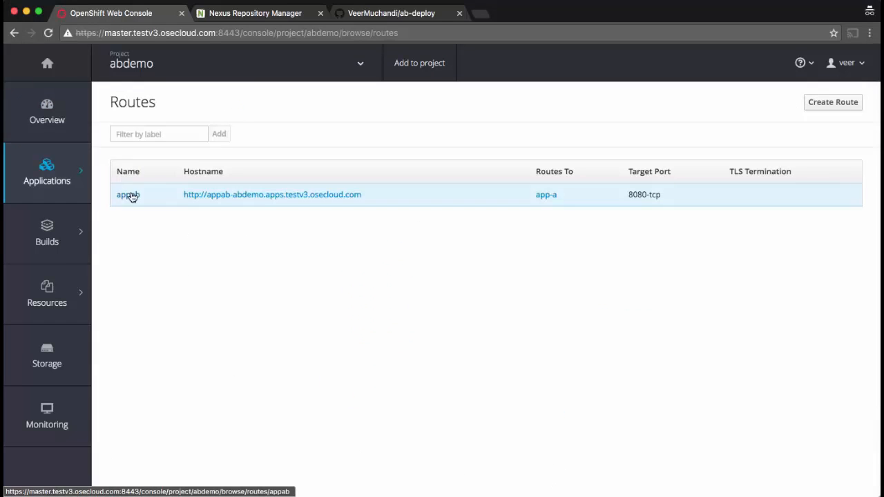
Step: Edit route appab to split traffic across app-a and app-b, weighted 90 and 10
click(127, 194)
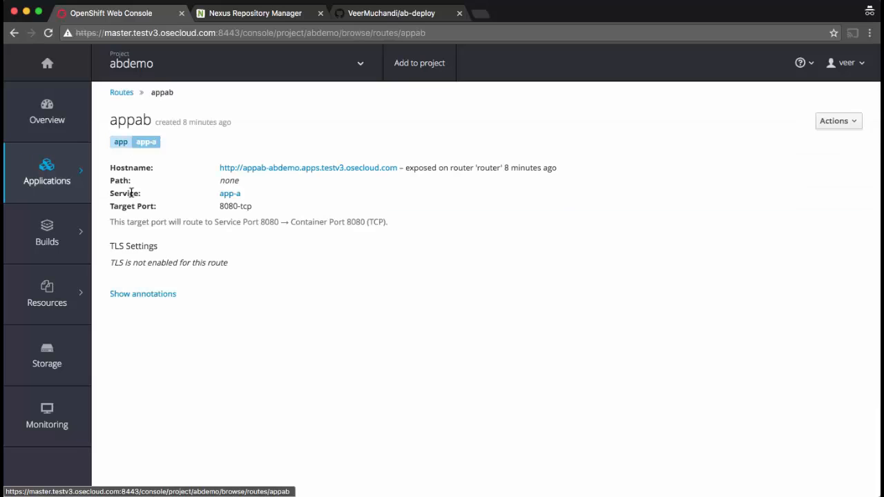
click(837, 120)
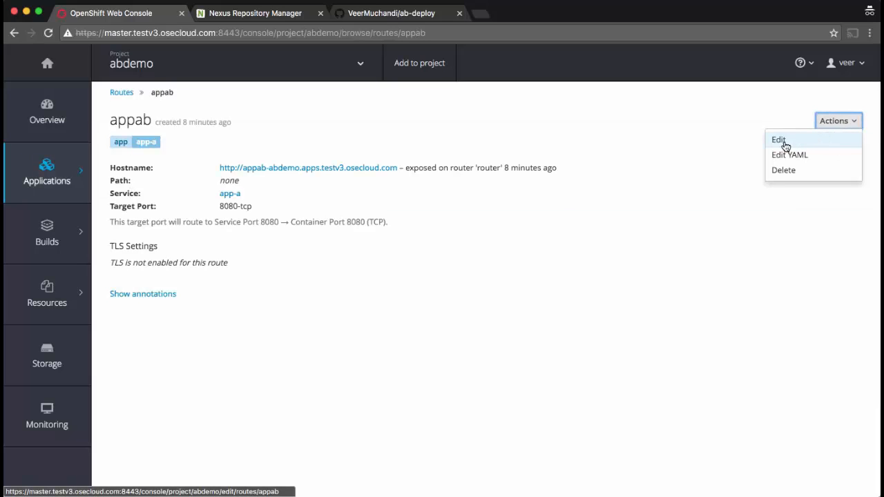
click(778, 140)
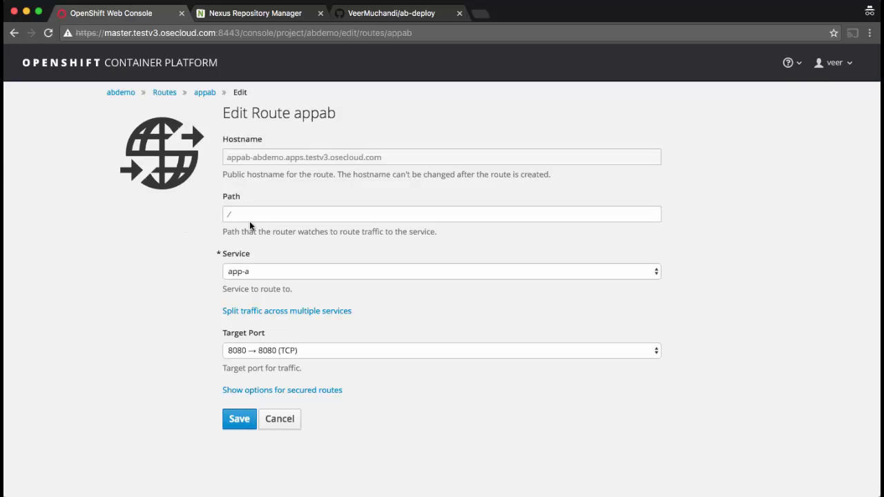
mouse_move(248, 315)
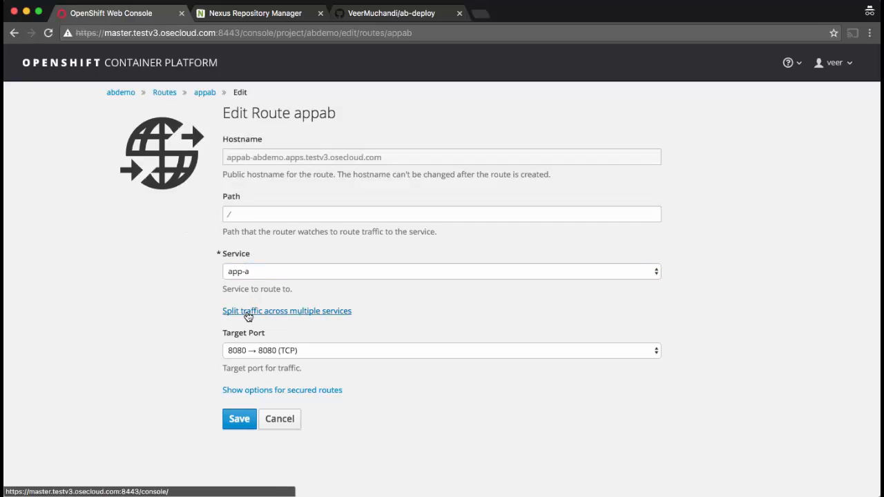
click(286, 311)
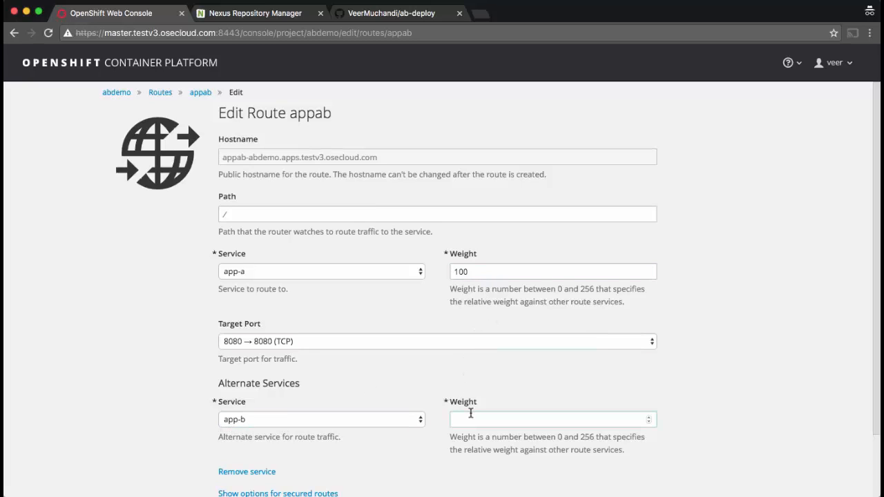
click(553, 271)
text(90)
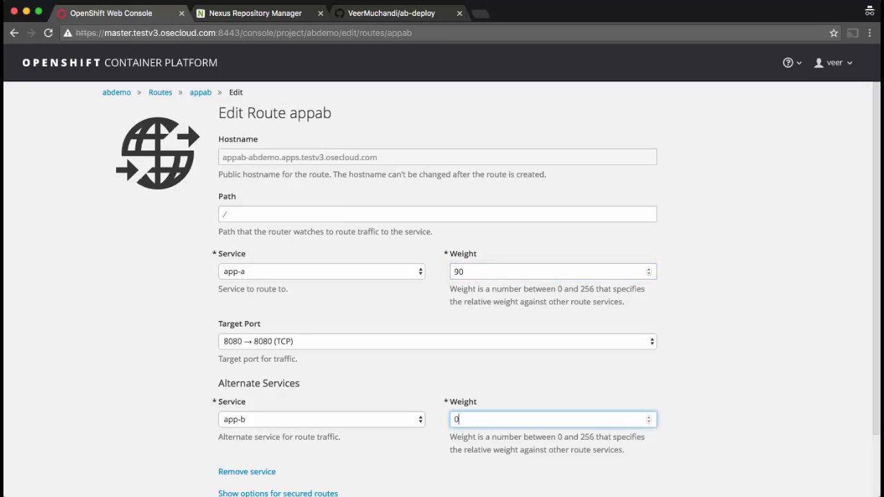
text(10)
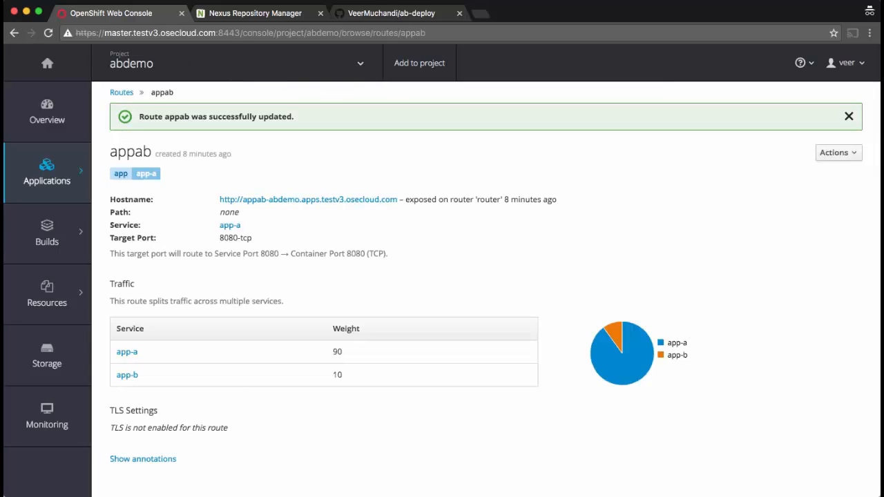
mouse_move(650, 365)
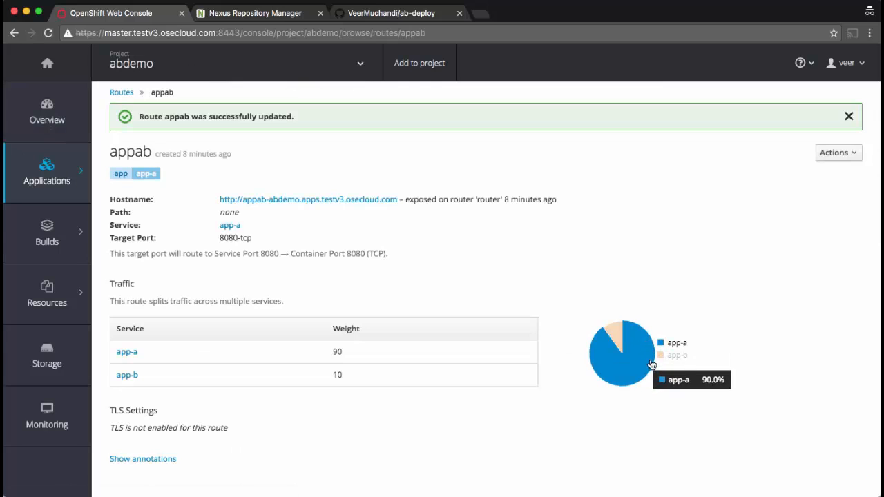
mouse_move(610, 376)
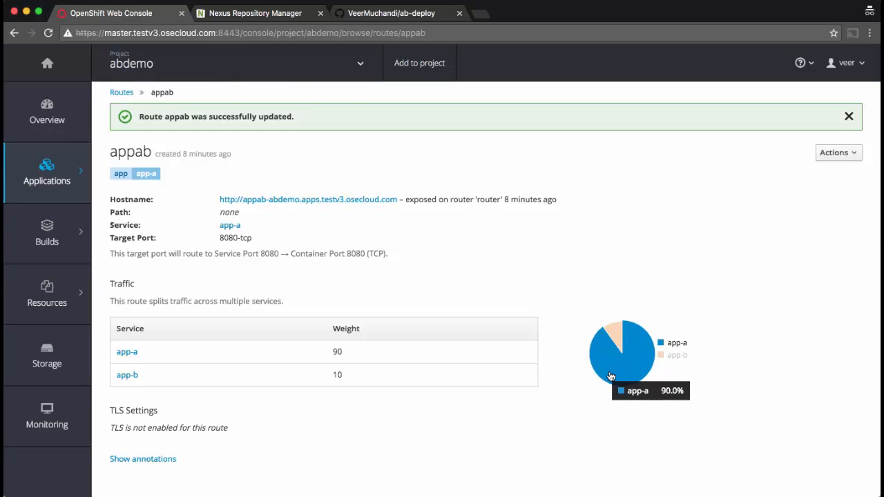
mouse_move(664, 364)
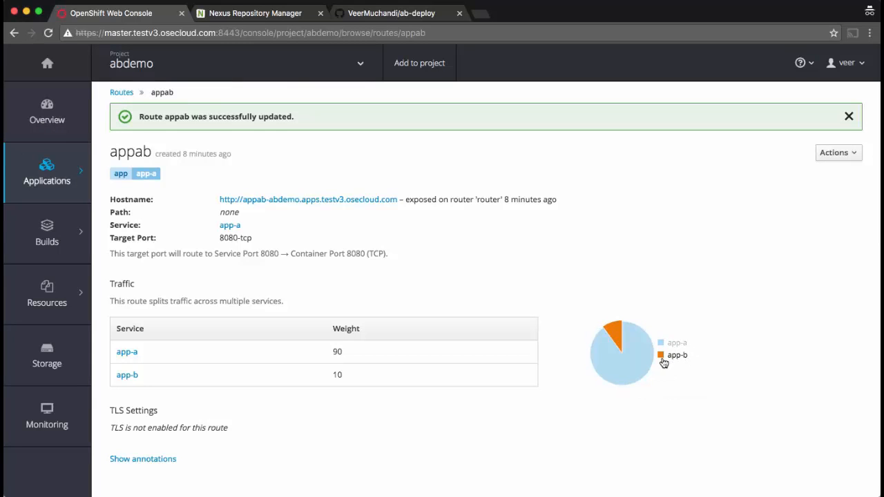
click(47, 112)
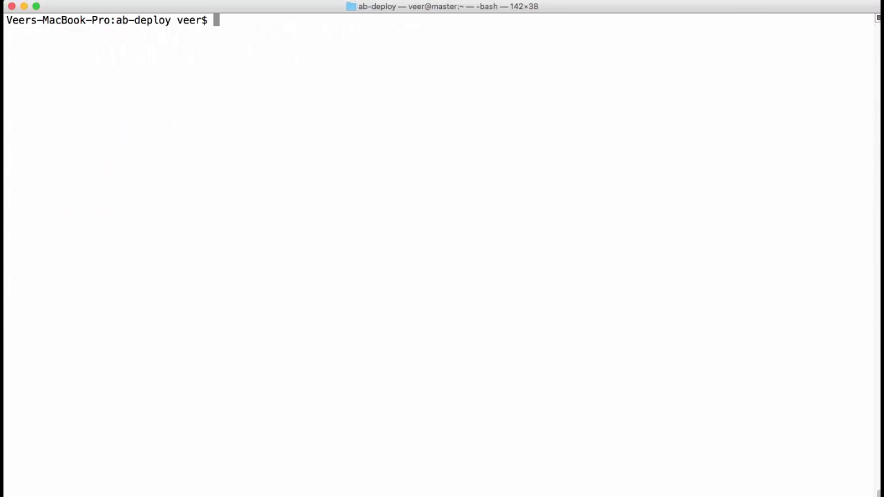
text(for i in {1..20}; do curl http://appab-abdemo.apps.testv3.osecloud.com/; echo ""; done)
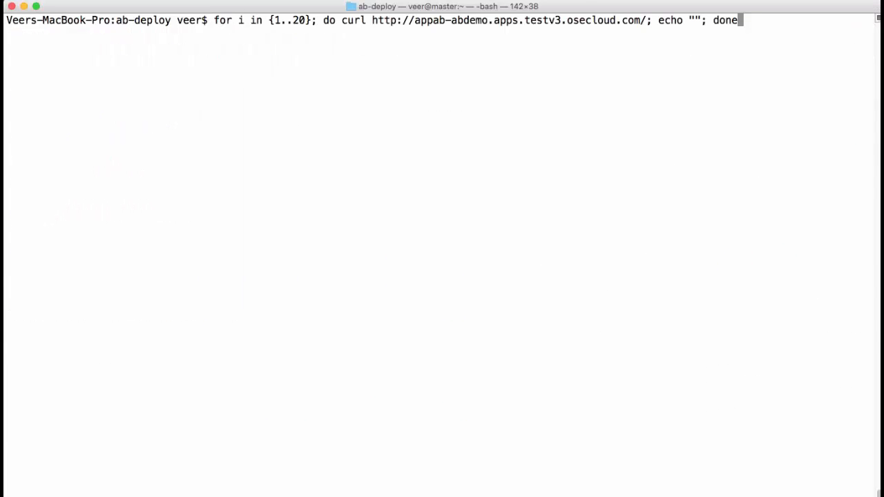
key(Return)
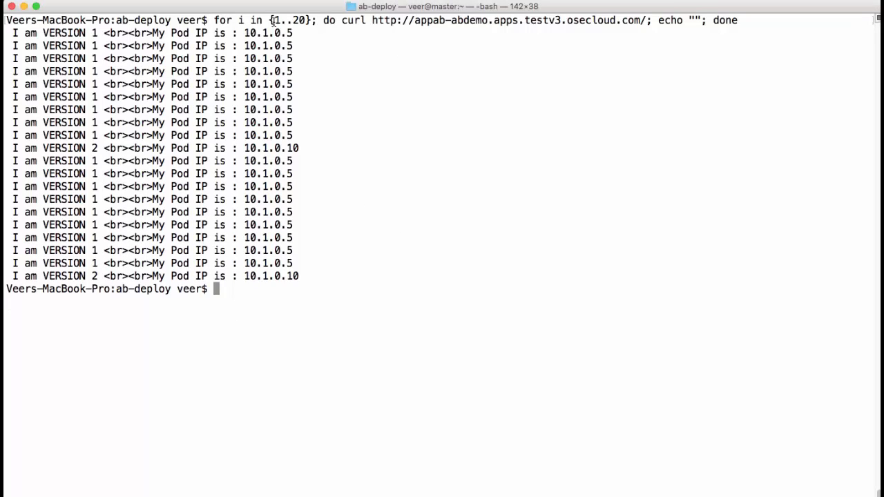
mouse_move(95, 41)
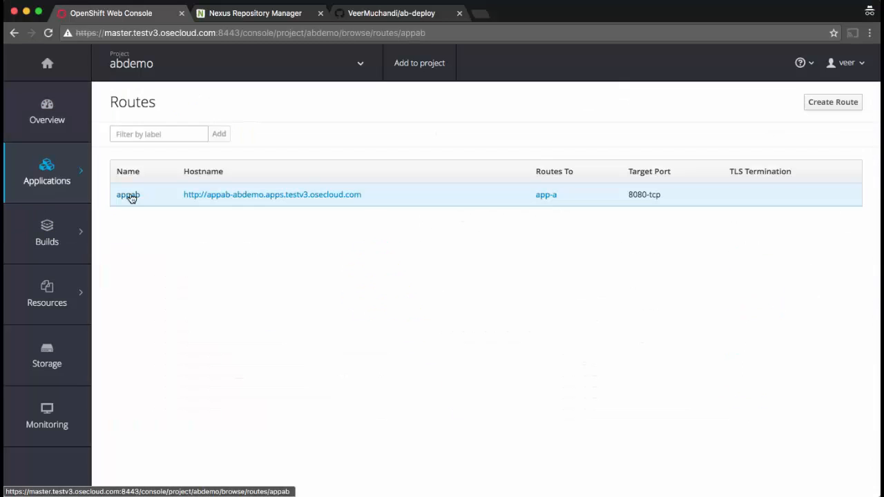
Step: Open route appab's details from the Routes list
click(128, 194)
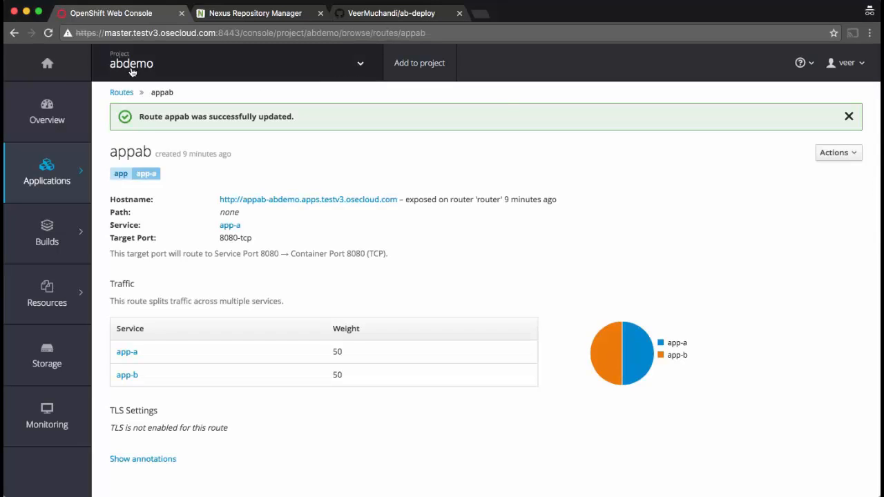
mouse_move(639, 362)
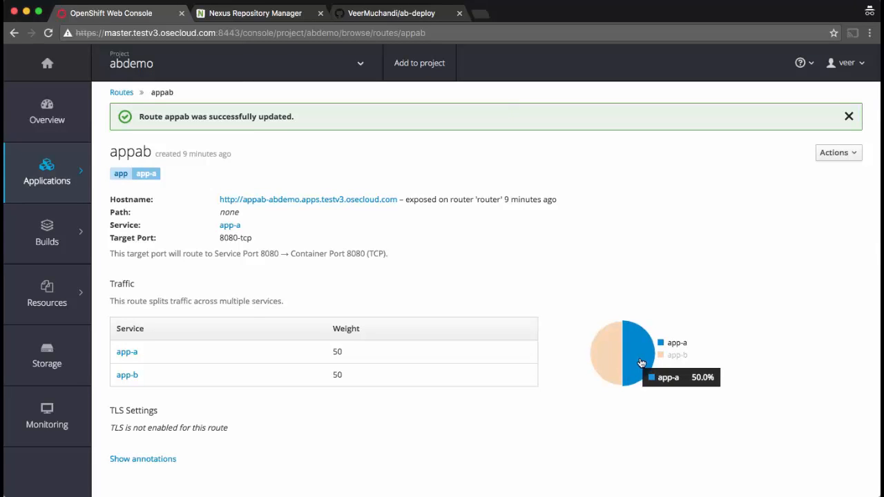
mouse_move(759, 247)
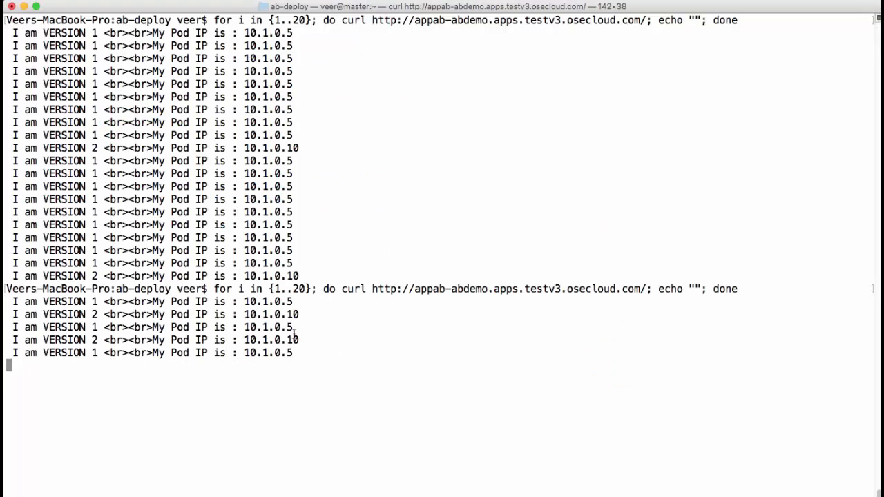
Step: Scroll through the alternating version 1/version 2 curl output, then reopen route appab
scroll(down, 3)
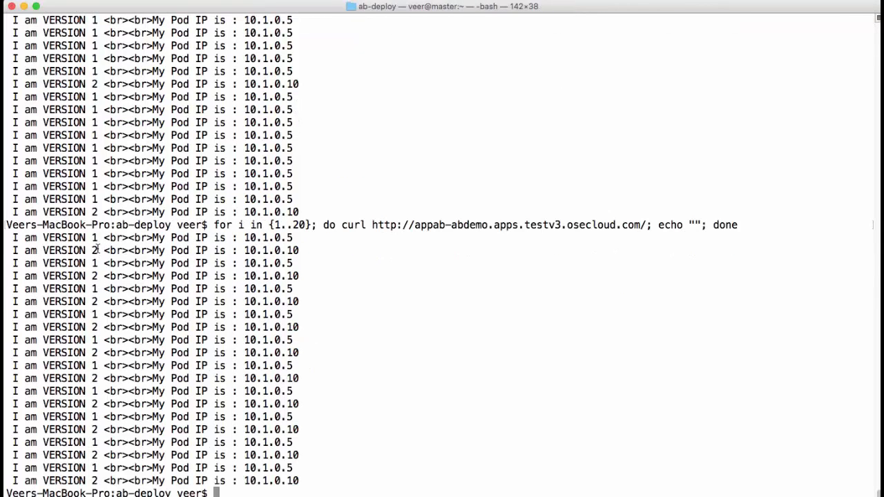
scroll(down, 3)
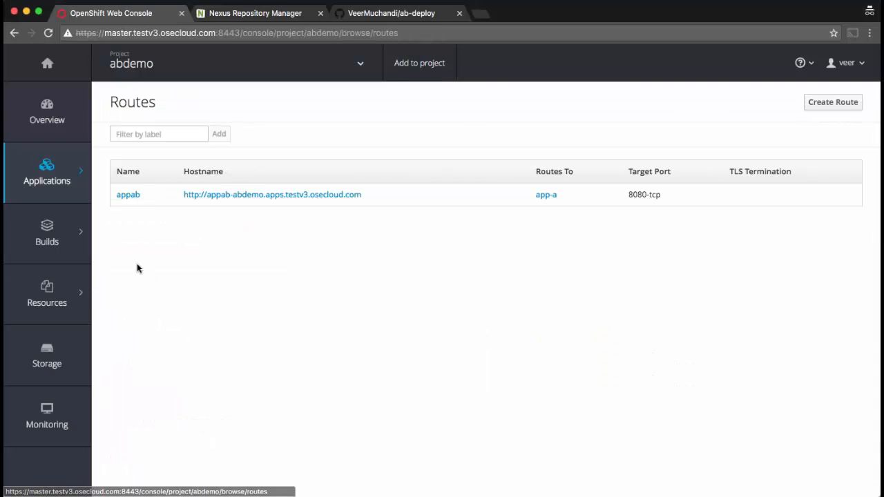
click(129, 194)
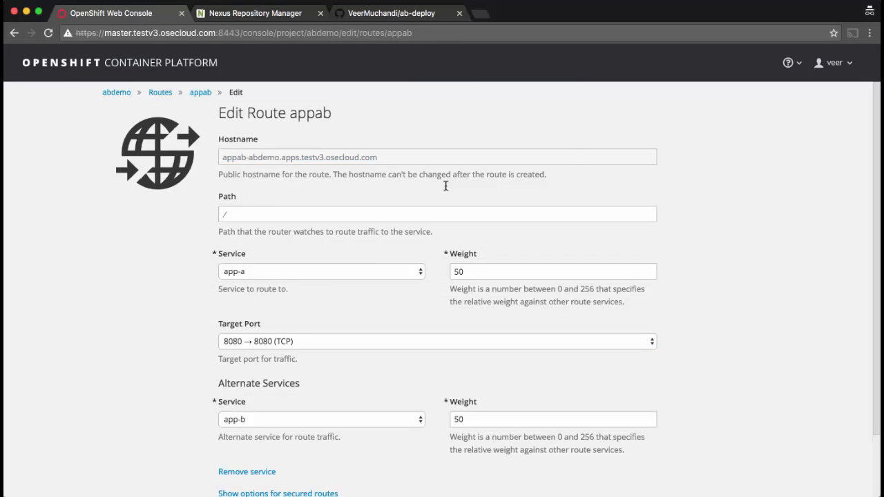